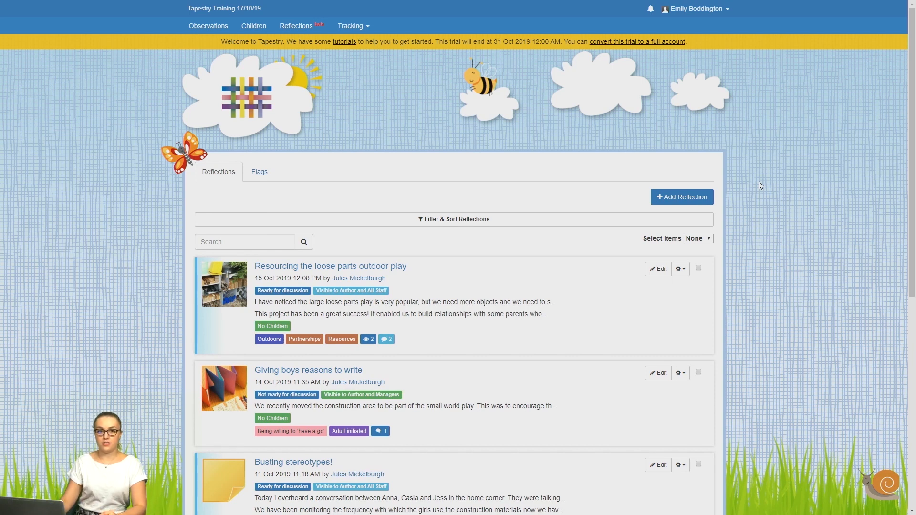
pyautogui.moveTo(694, 8)
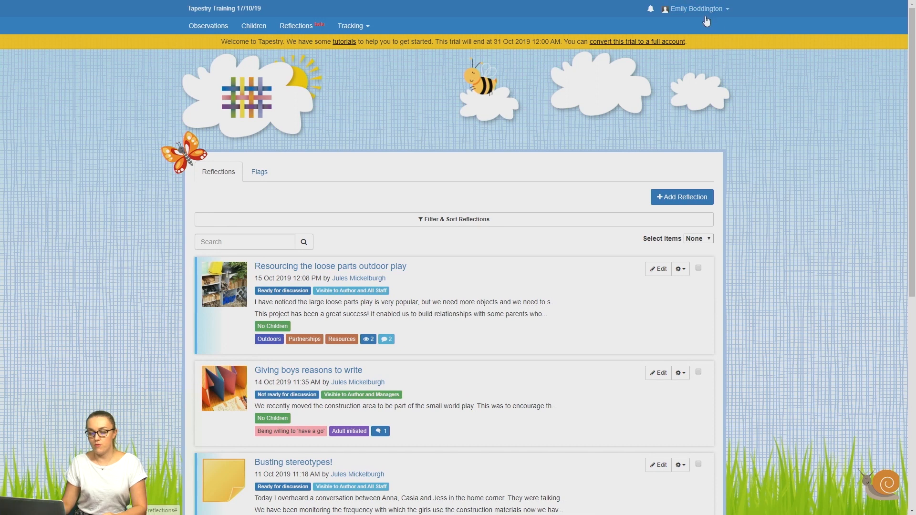
# Open the Control Panel from the account menu and expand its Settings sections
pyautogui.click(695, 8)
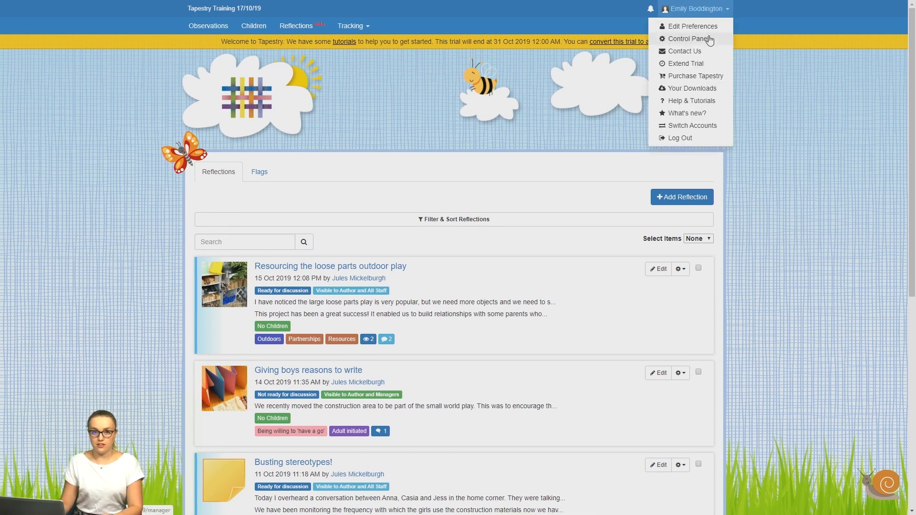
pyautogui.click(687, 39)
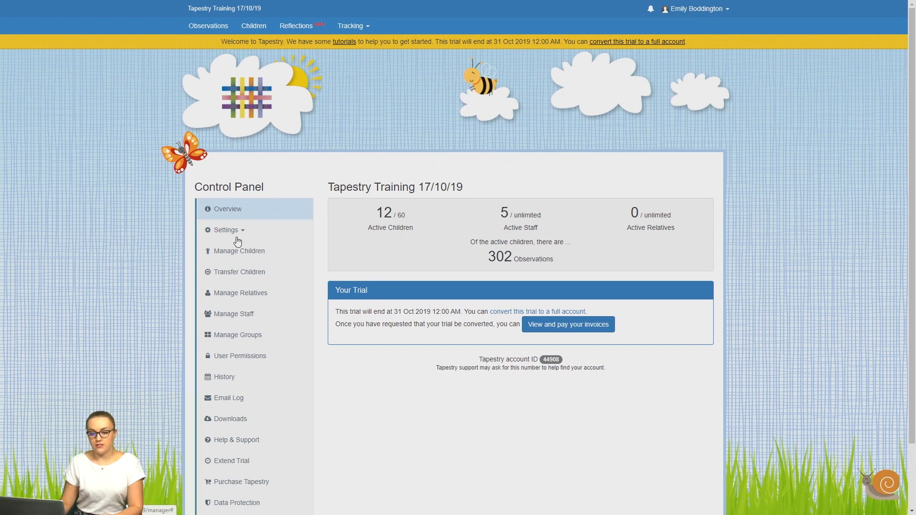
pyautogui.click(225, 230)
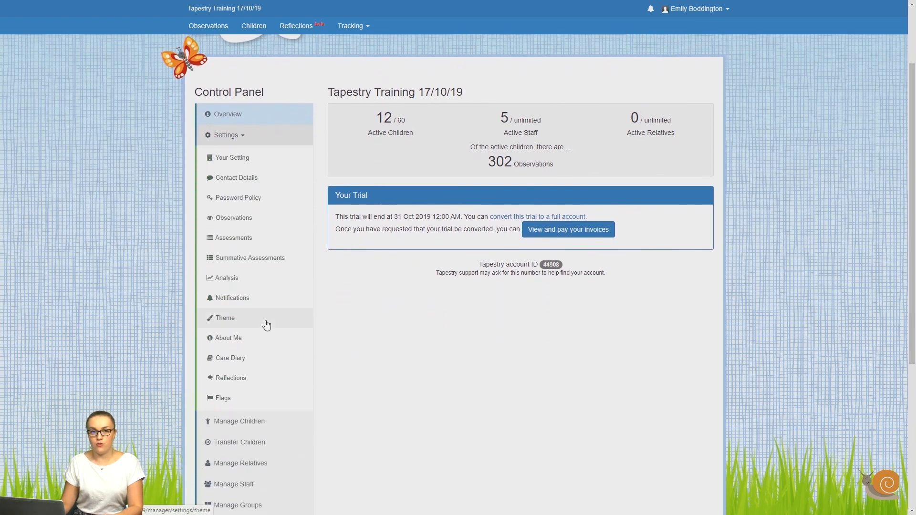
pyautogui.moveTo(257, 387)
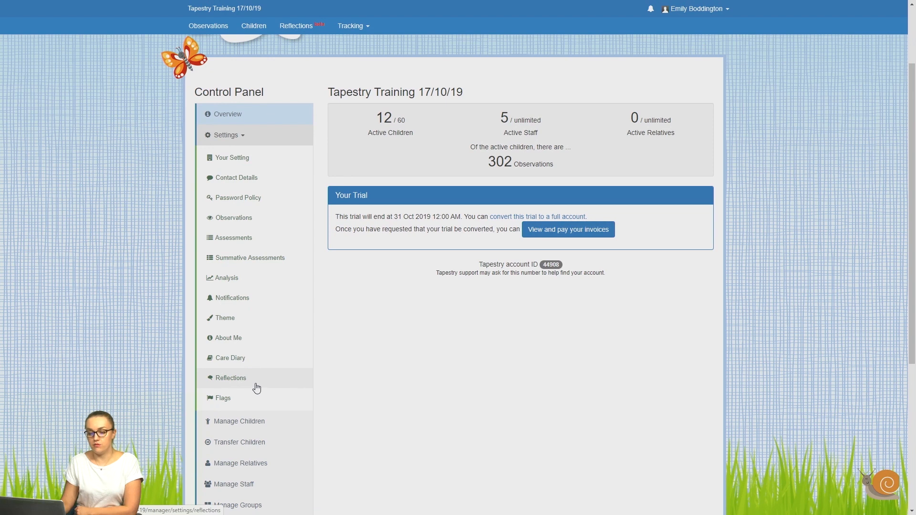
# Open Reflection Settings, with Enable Reflections and Enable Page Links ticked
pyautogui.click(229, 378)
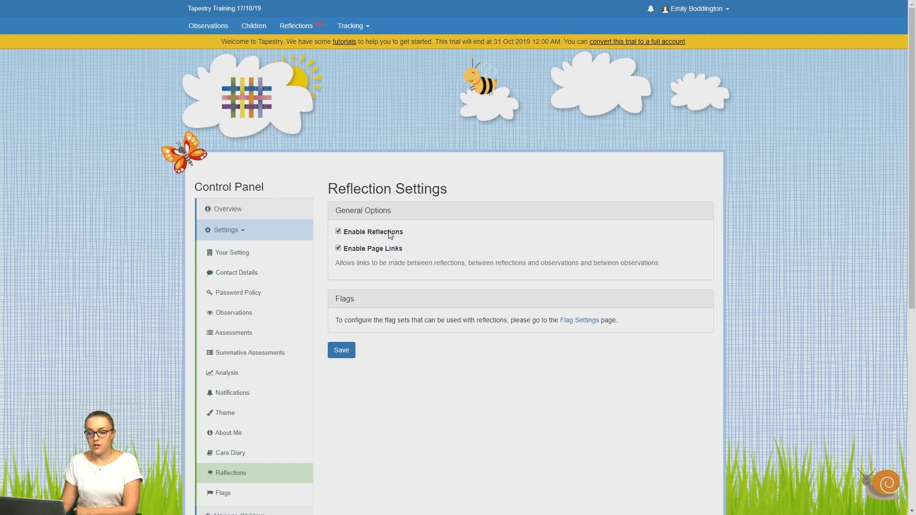
pyautogui.moveTo(396, 238)
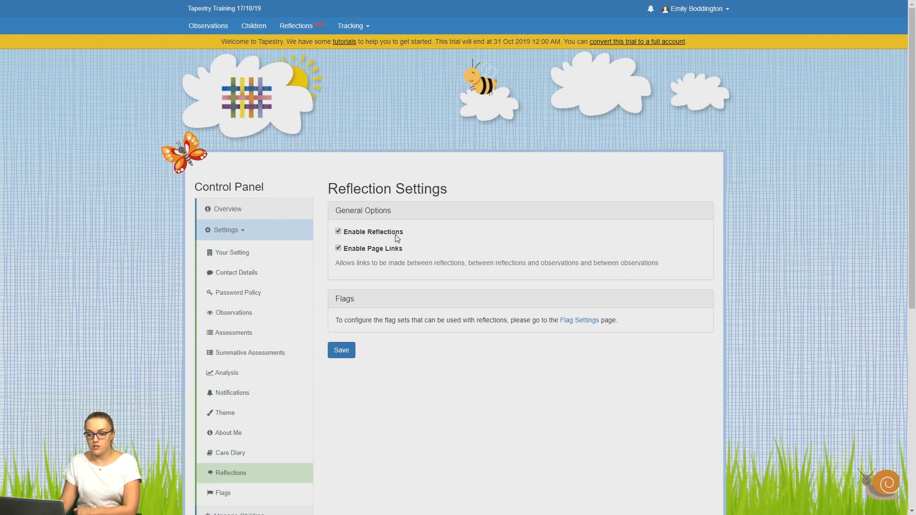
pyautogui.moveTo(359, 255)
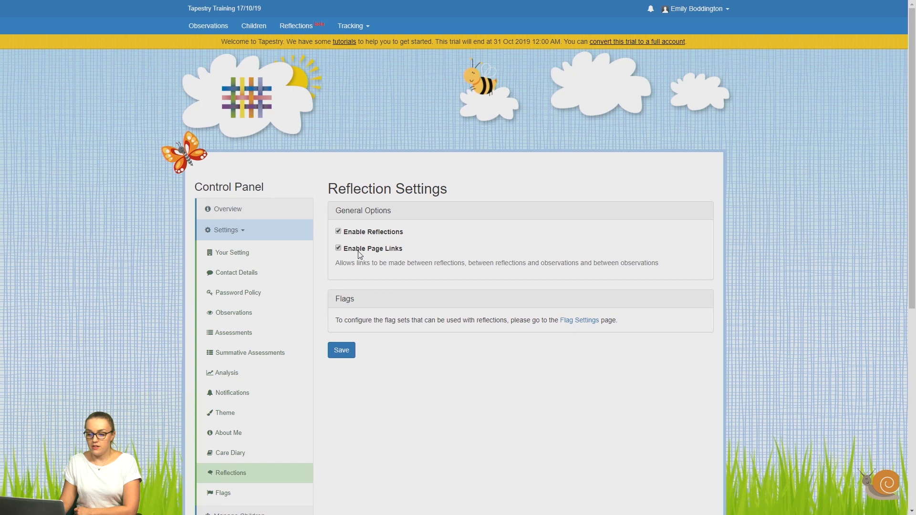
pyautogui.moveTo(355, 257)
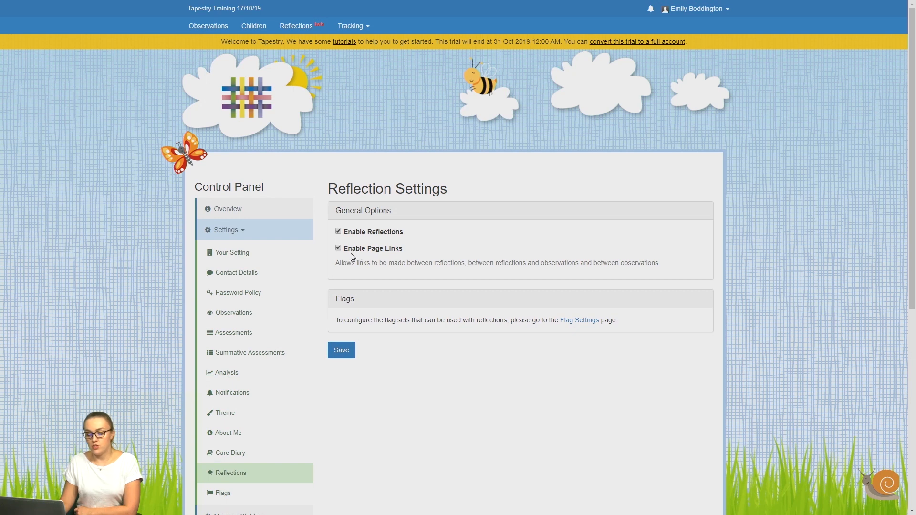
pyautogui.moveTo(380, 255)
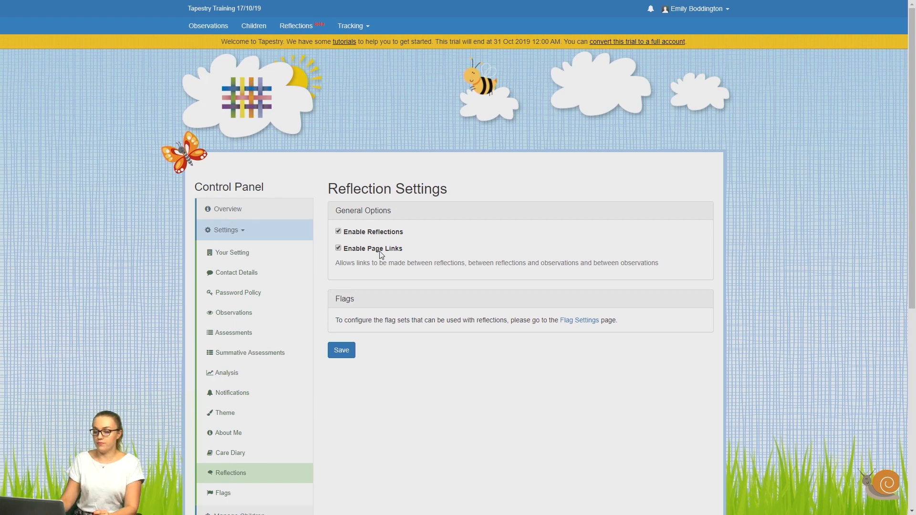
pyautogui.moveTo(359, 320)
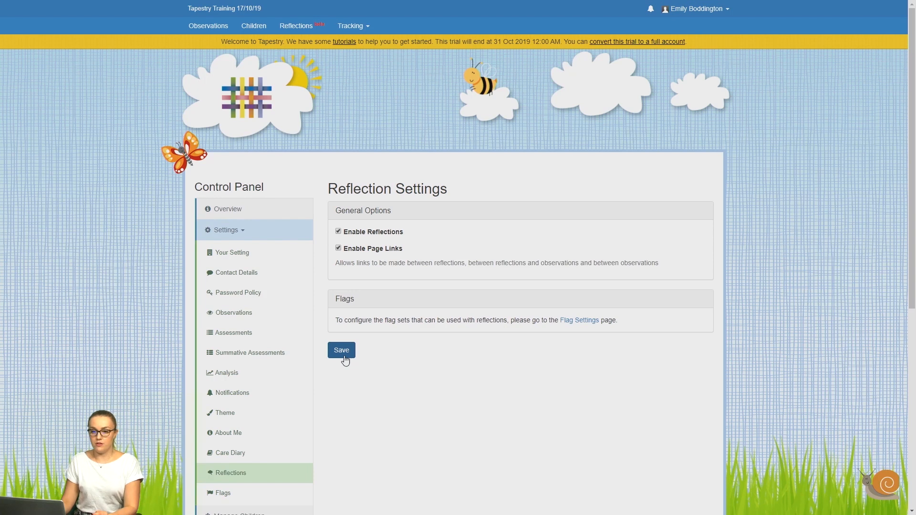
pyautogui.moveTo(548, 400)
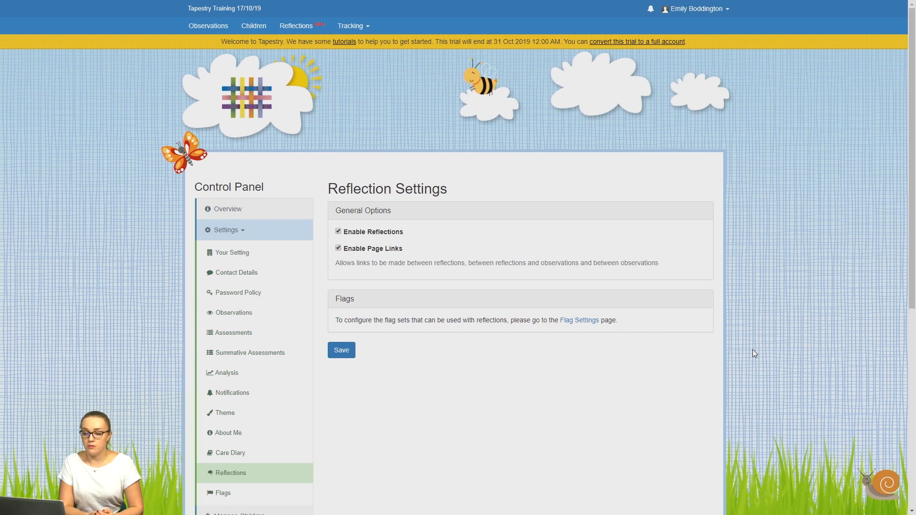
pyautogui.moveTo(653, 349)
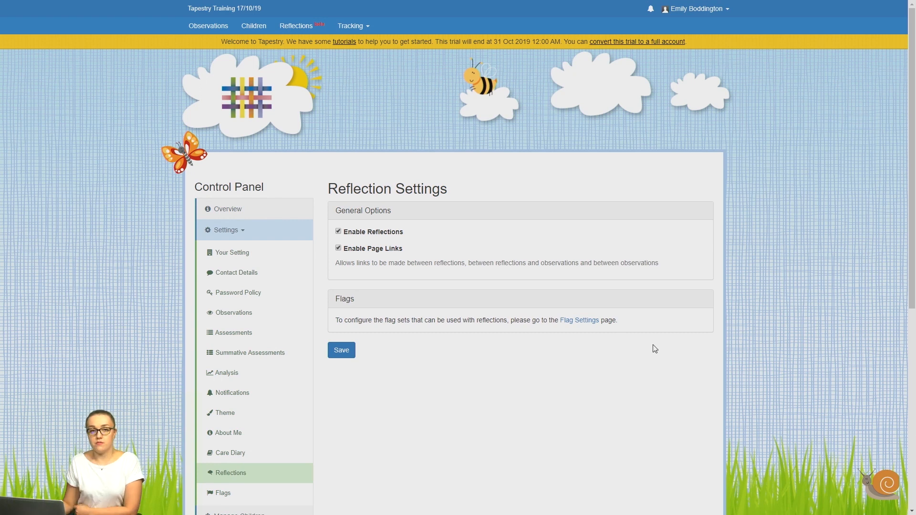
pyautogui.moveTo(578, 320)
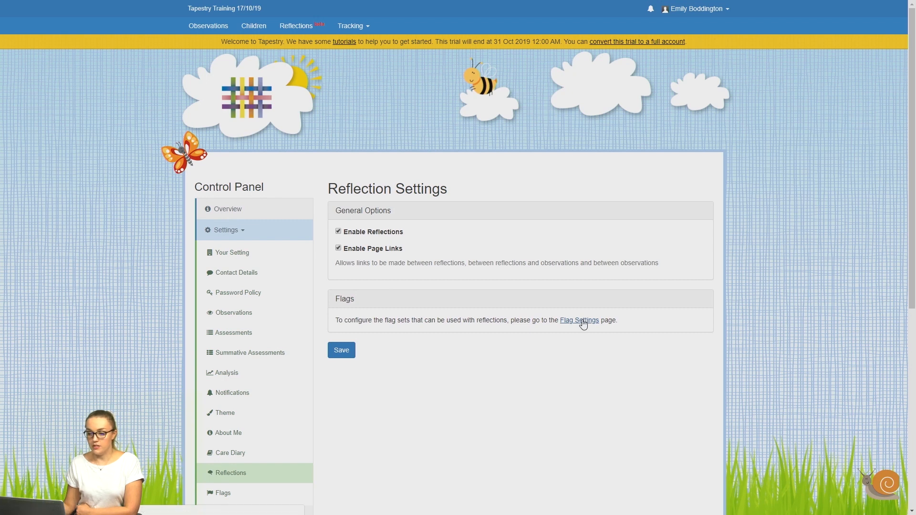
# Open Flag Settings and scroll through the enabled reflection flag sets, Characteristics of Effective Learning to Priority
pyautogui.click(578, 320)
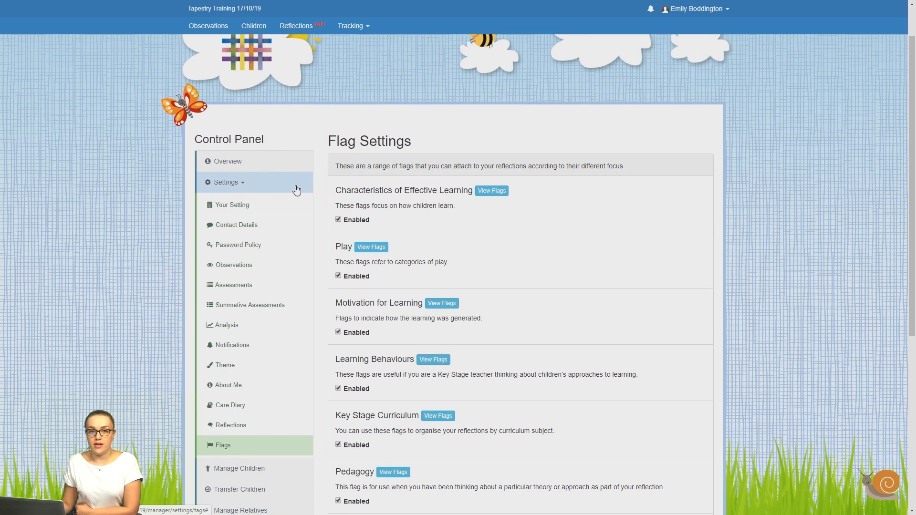
pyautogui.moveTo(262, 181)
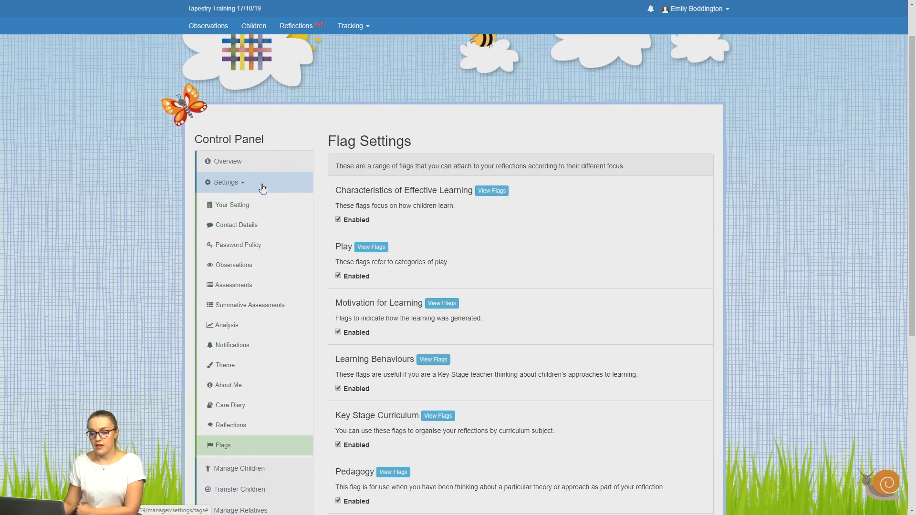
pyautogui.moveTo(281, 452)
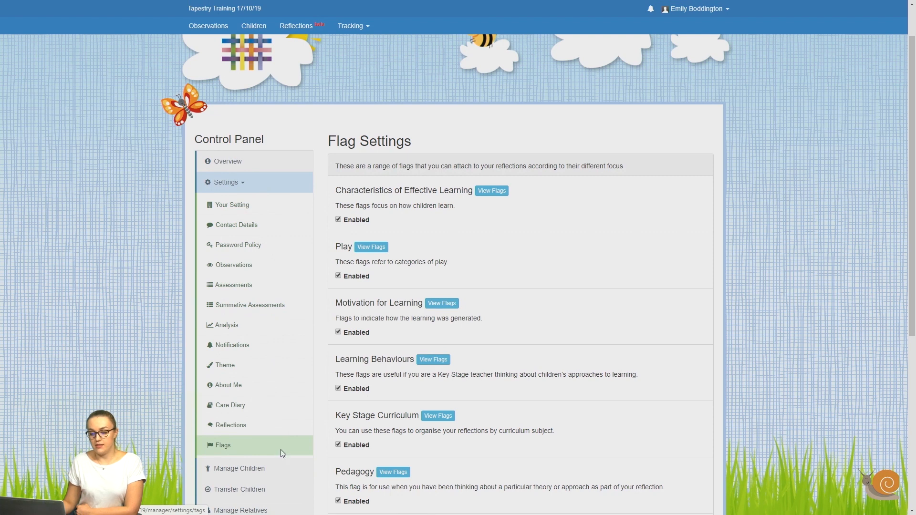
pyautogui.scroll(3)
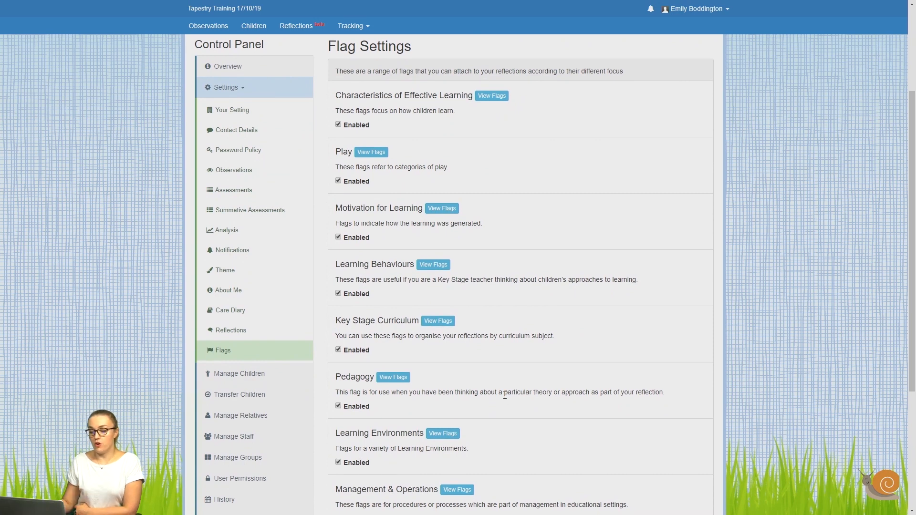
pyautogui.moveTo(468, 134)
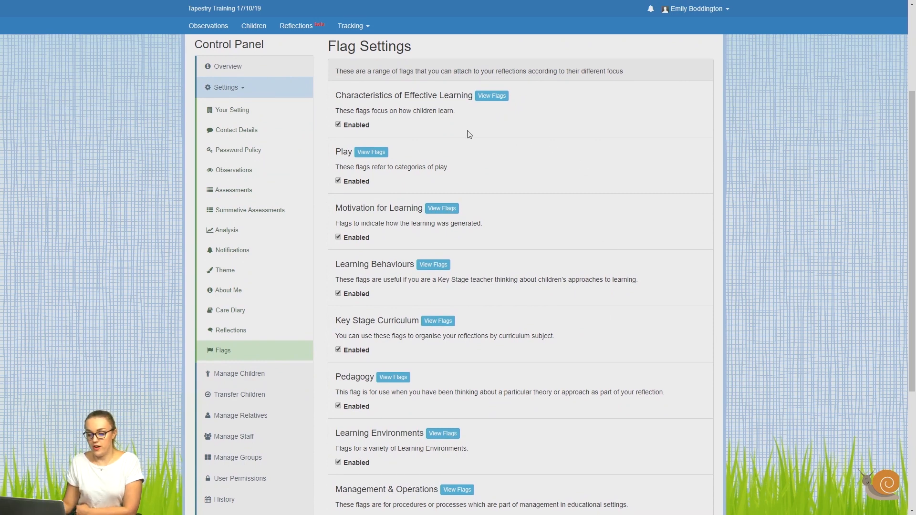
pyautogui.moveTo(355, 133)
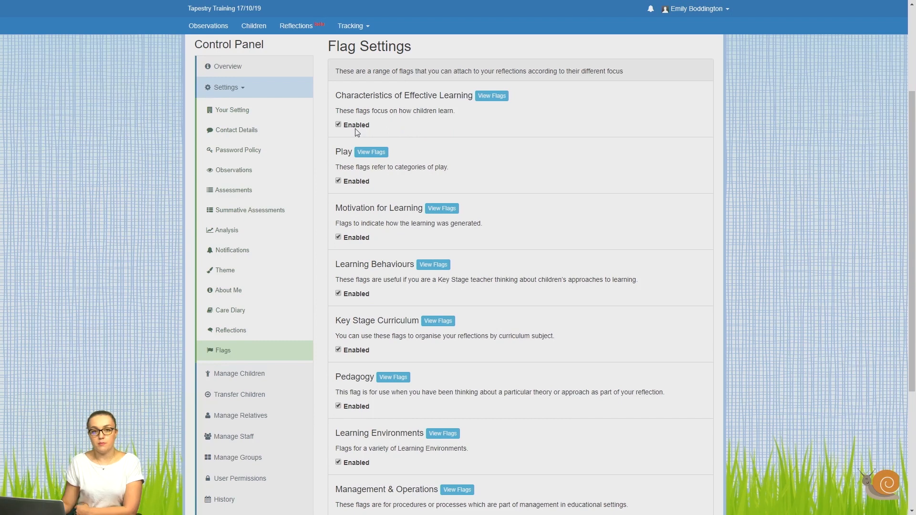
pyautogui.moveTo(433, 162)
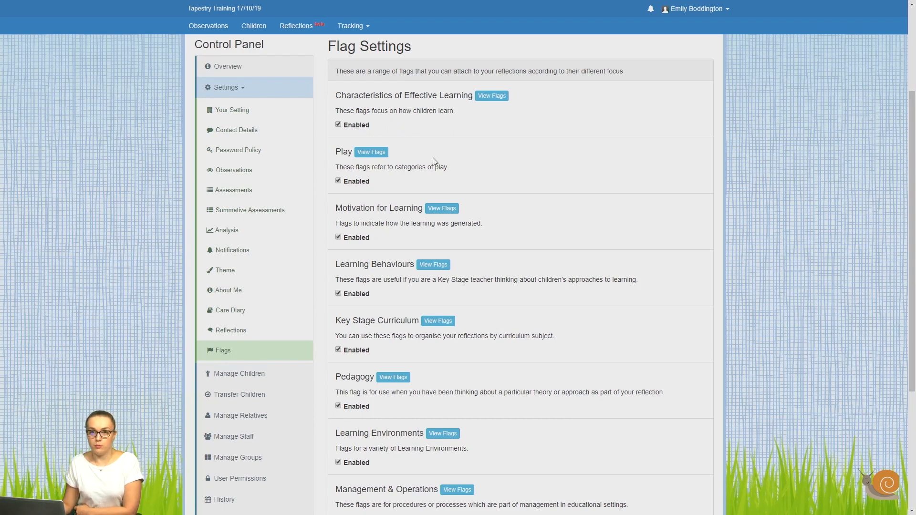
pyautogui.scroll(-3)
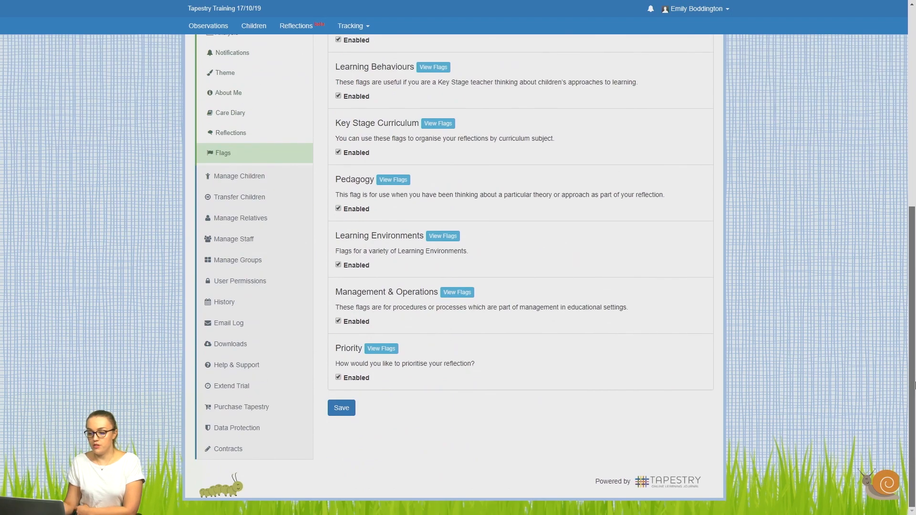
pyautogui.scroll(3)
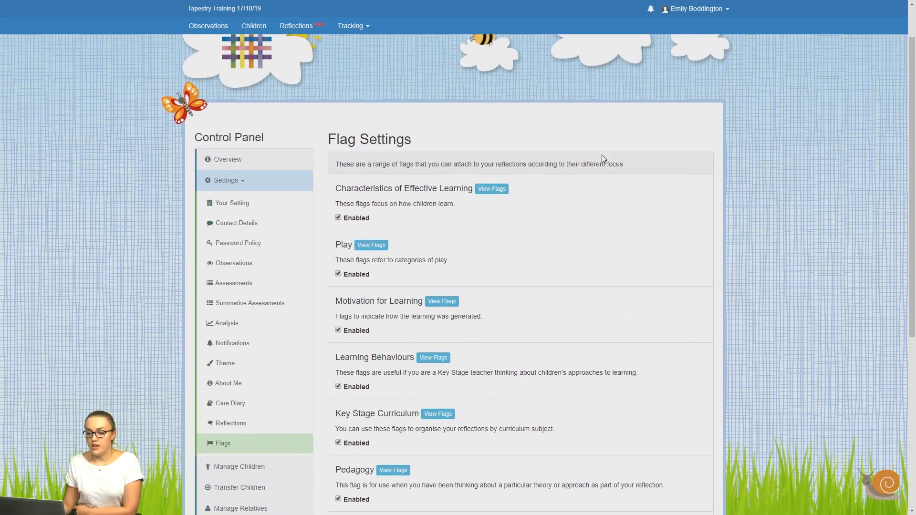
pyautogui.moveTo(491, 189)
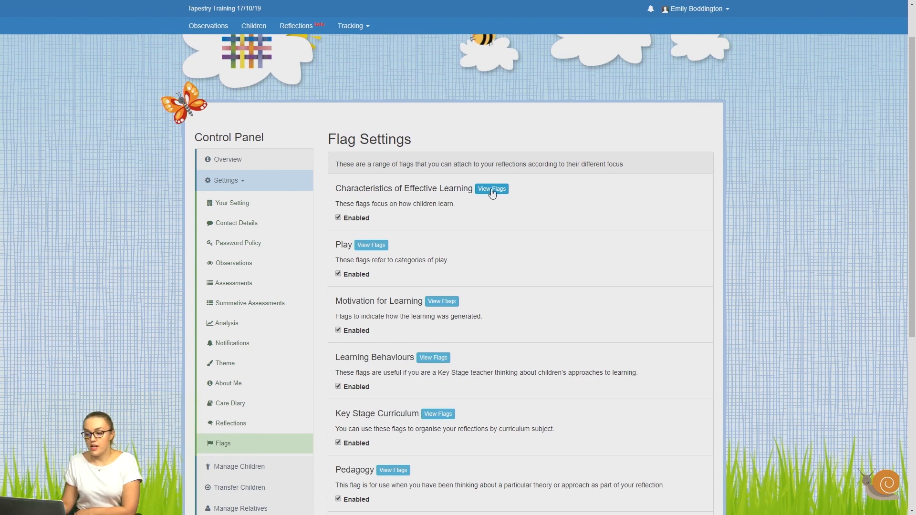
pyautogui.moveTo(500, 194)
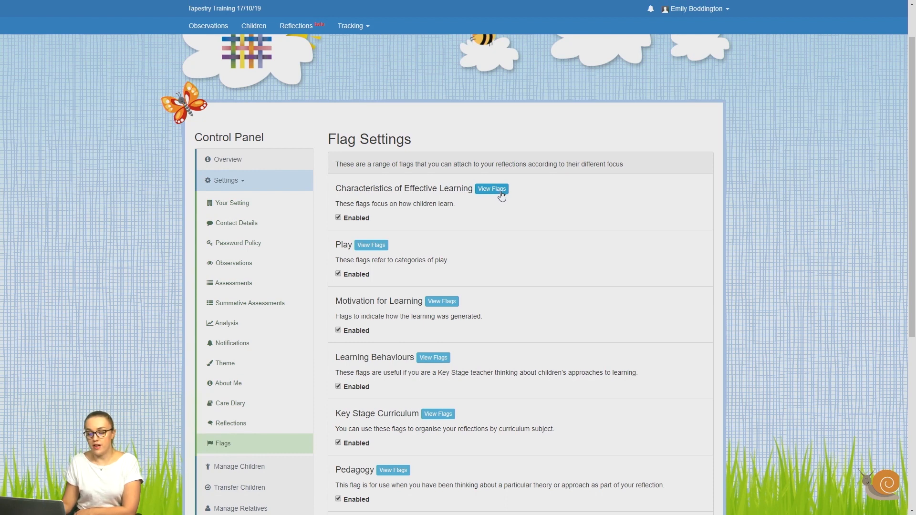
pyautogui.click(491, 188)
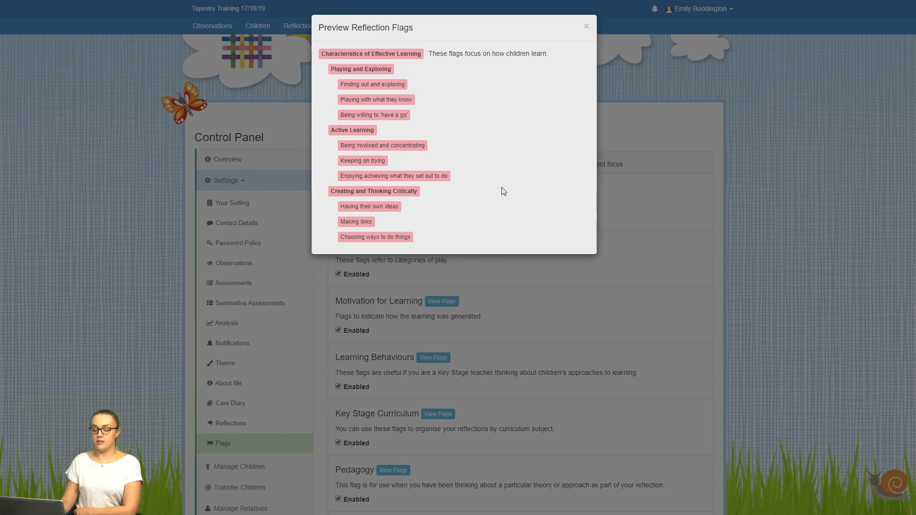
pyautogui.click(585, 26)
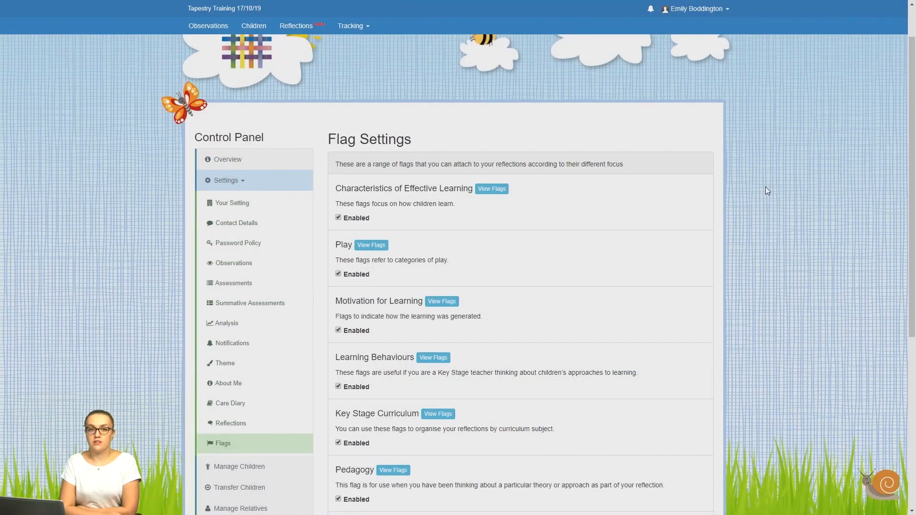